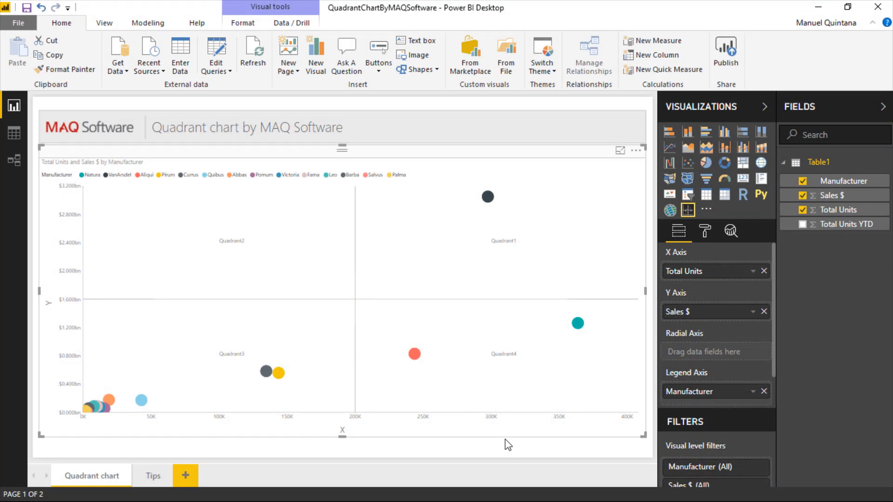
mouse_move(505, 431)
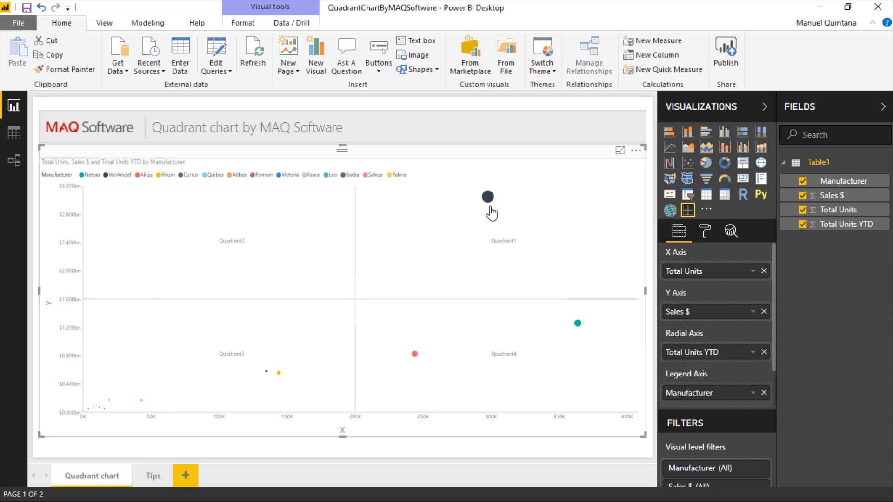
mouse_move(708, 238)
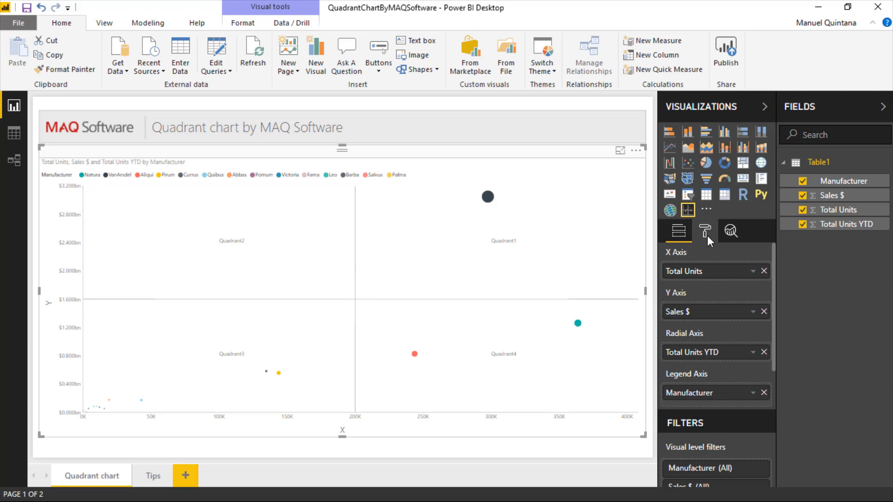
In the Format pane, check the Legend card, then switch Quadrant off and back on
click(704, 230)
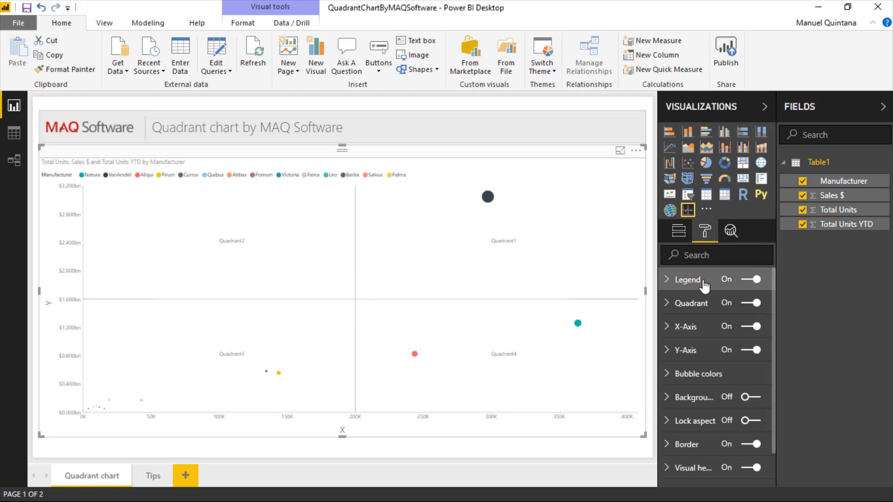
click(687, 279)
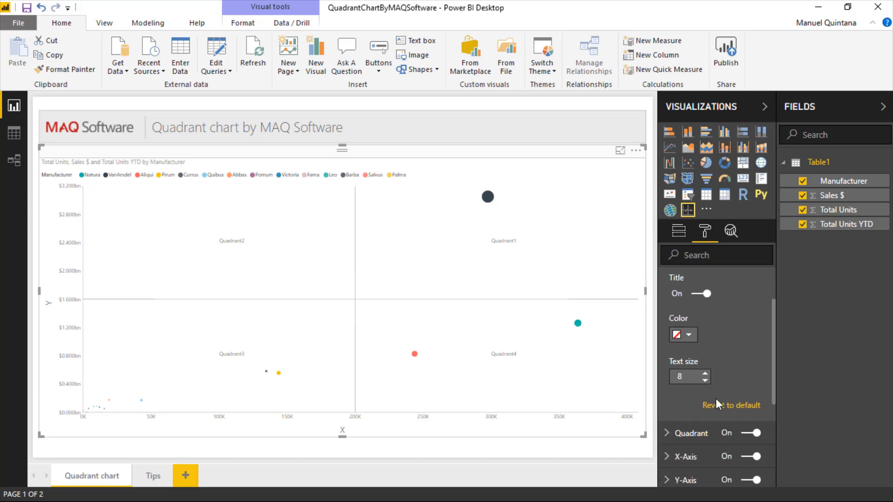
click(685, 279)
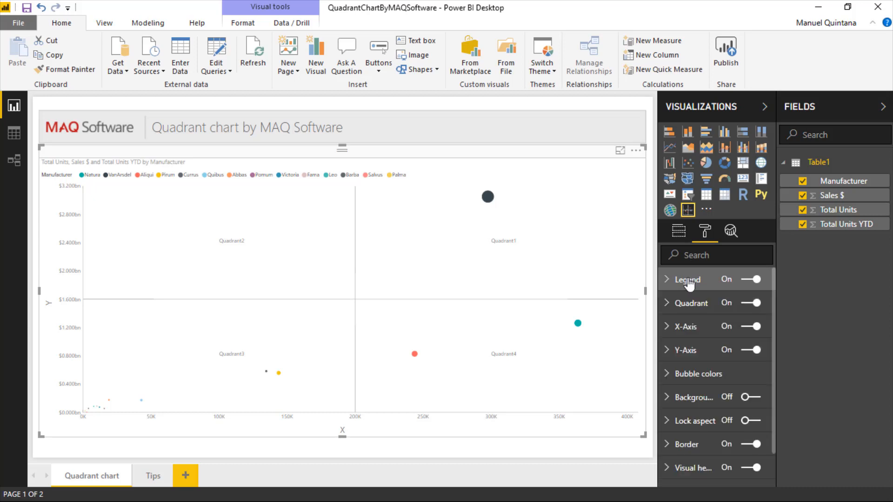
mouse_move(691, 302)
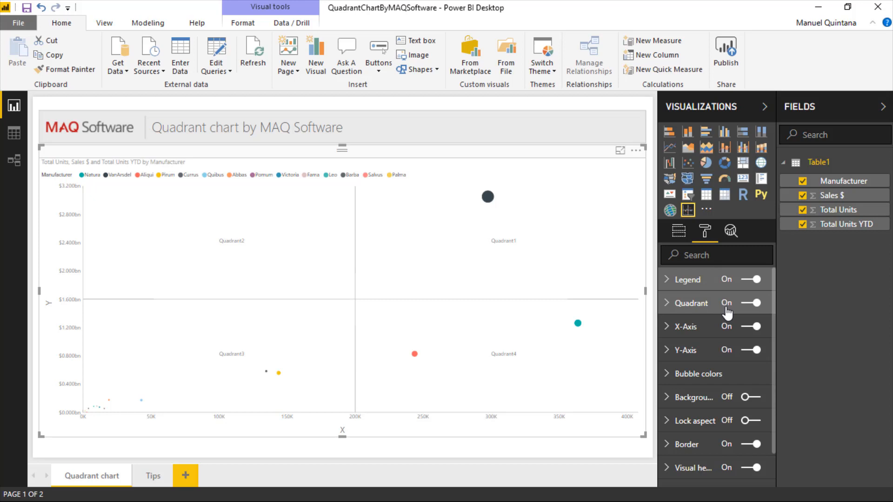
click(749, 303)
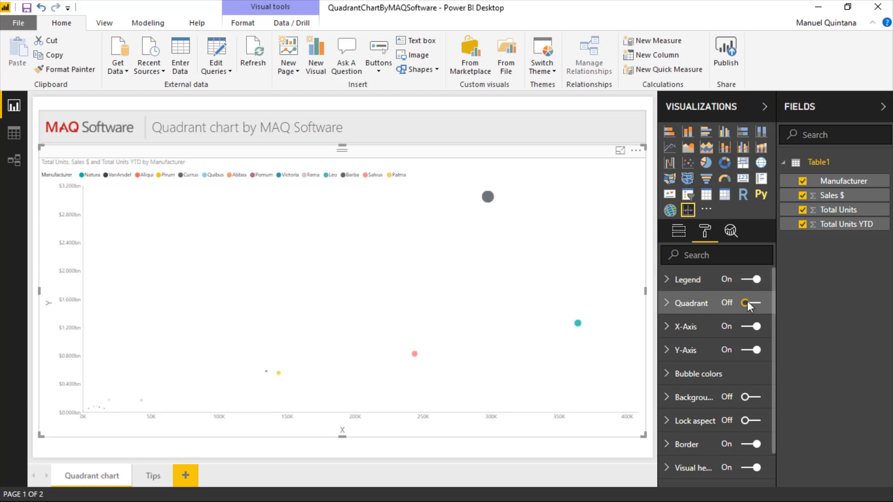
click(749, 303)
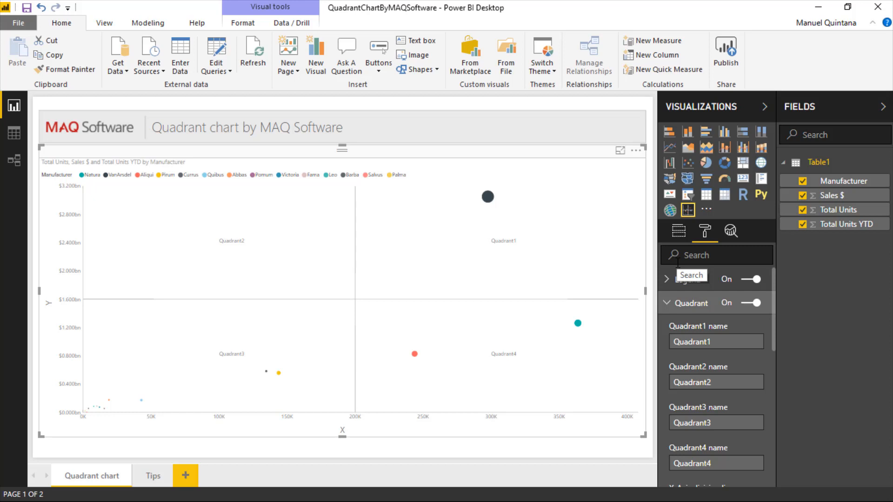
Rename the top-right quadrant from Quadrant1 to Q1, then expand the X-Axis card
click(716, 342)
text(Q1)
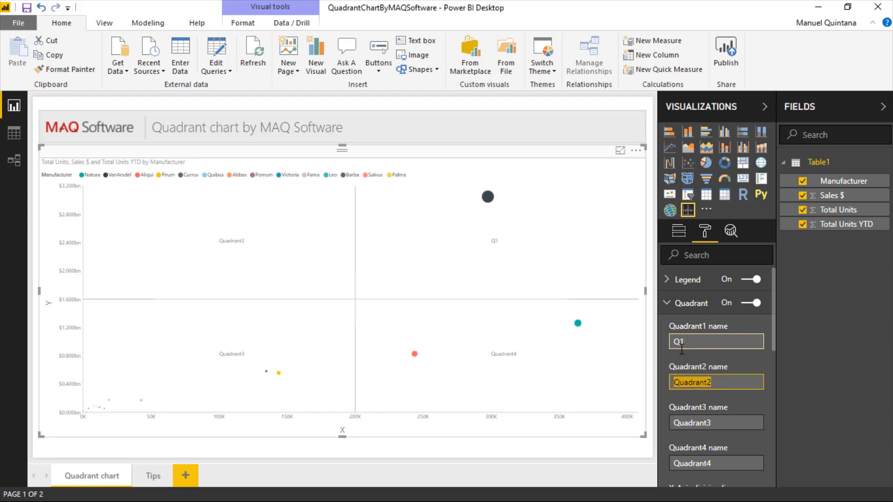
click(666, 303)
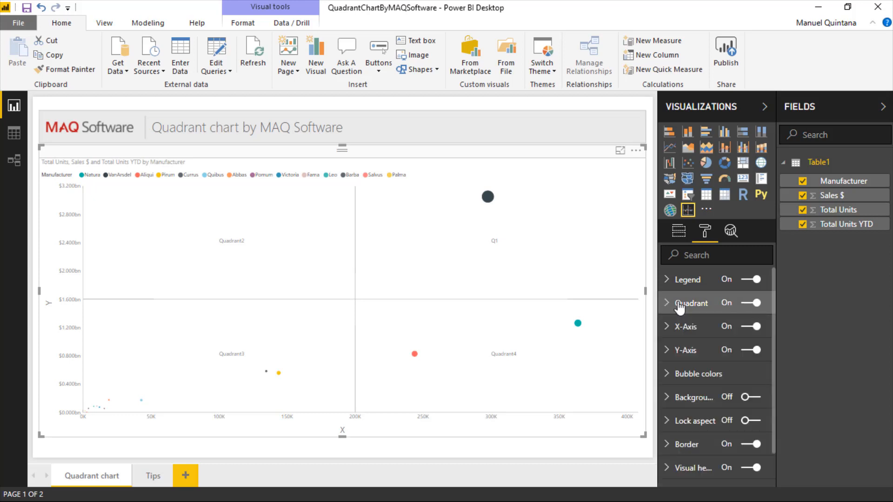
click(685, 326)
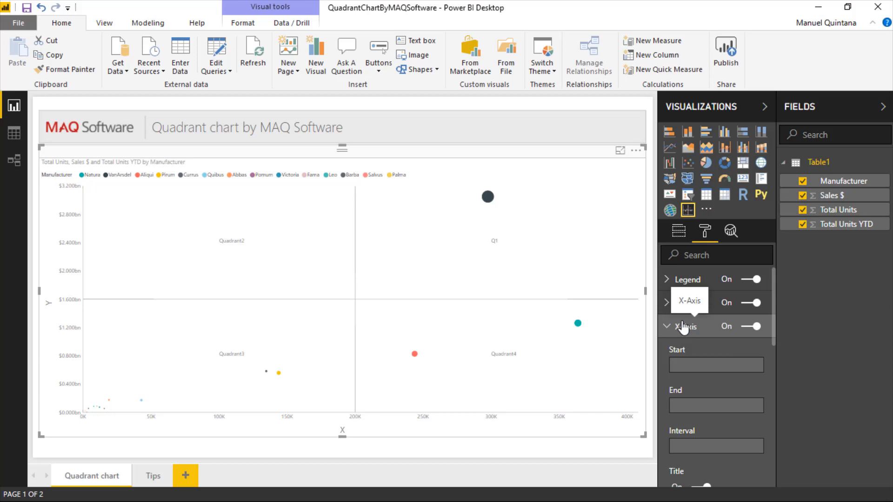
Set the X axis title text to 'X-Axis' and toggle the title off and back on
scroll(down, 3)
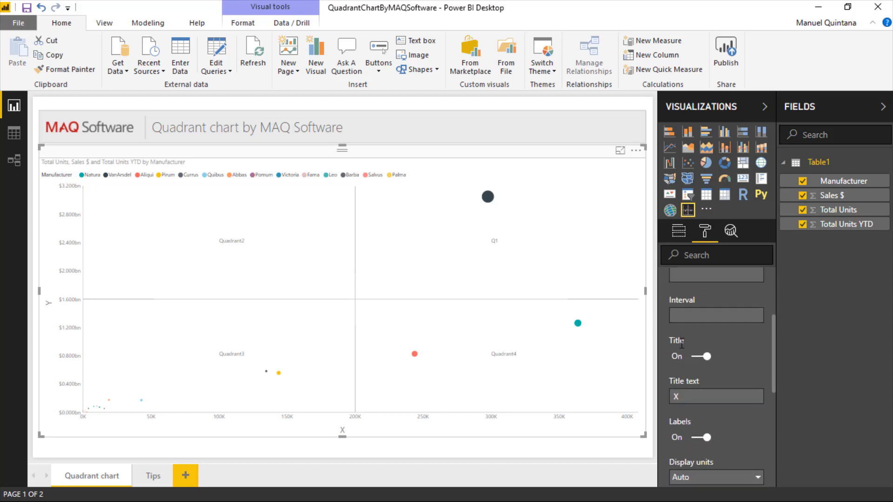
click(716, 396)
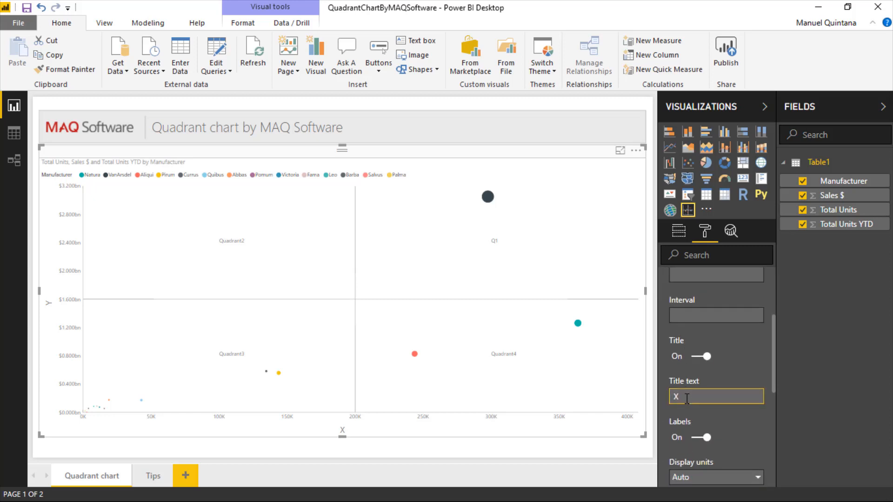
text(-Axis)
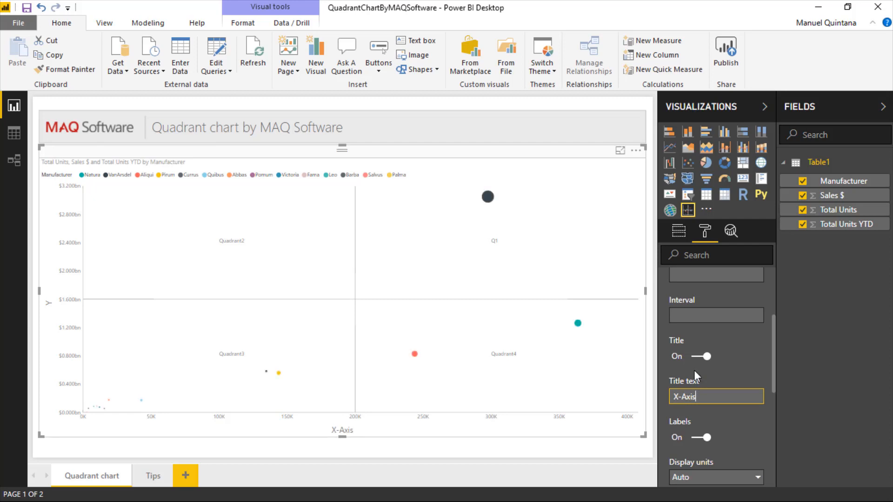
click(698, 356)
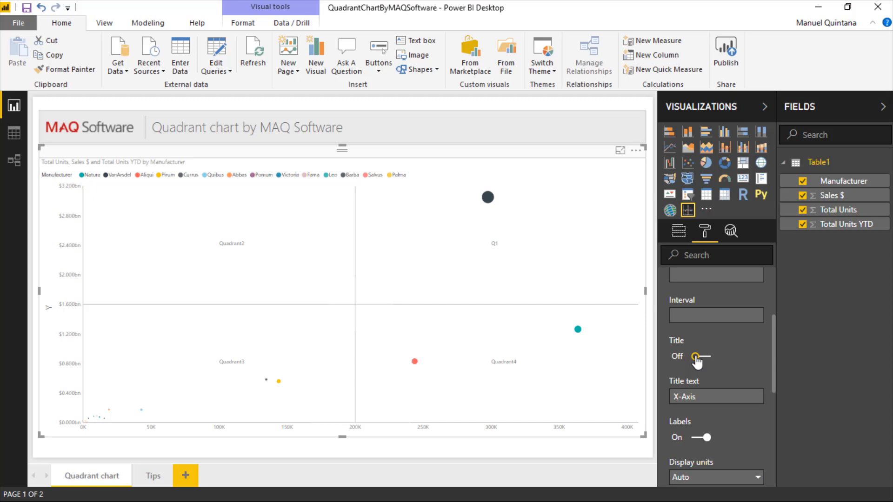
click(695, 356)
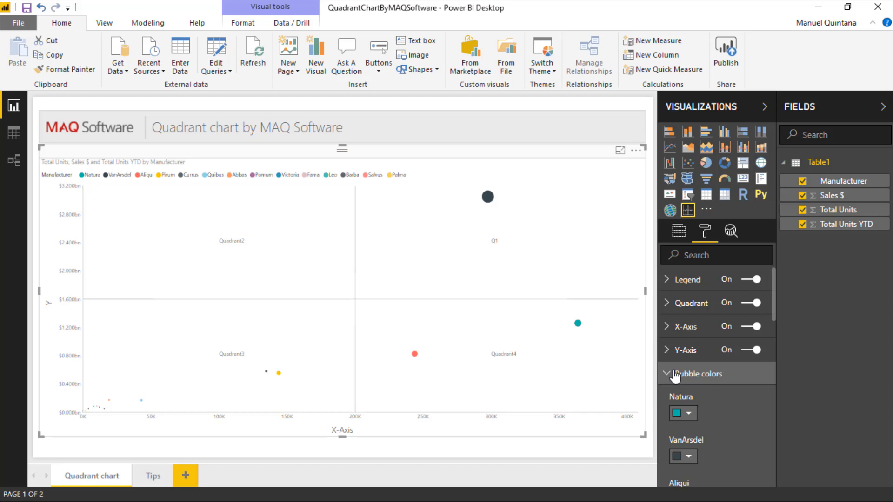
scroll(down, 3)
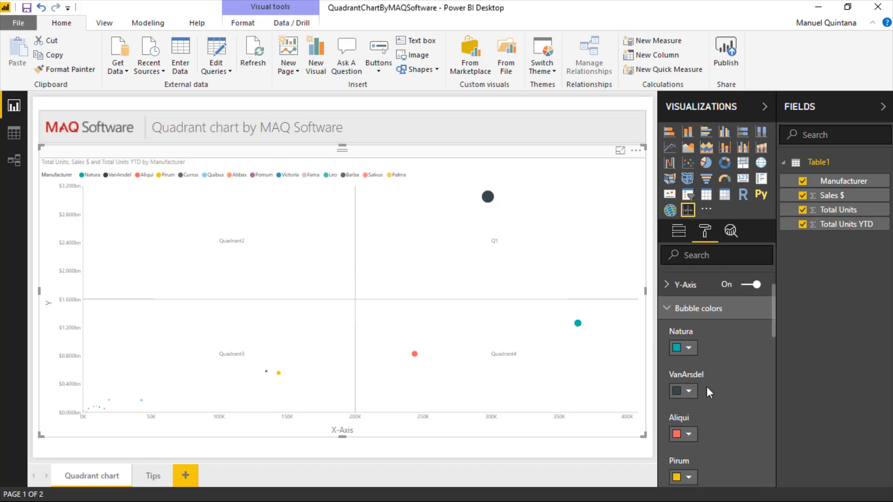